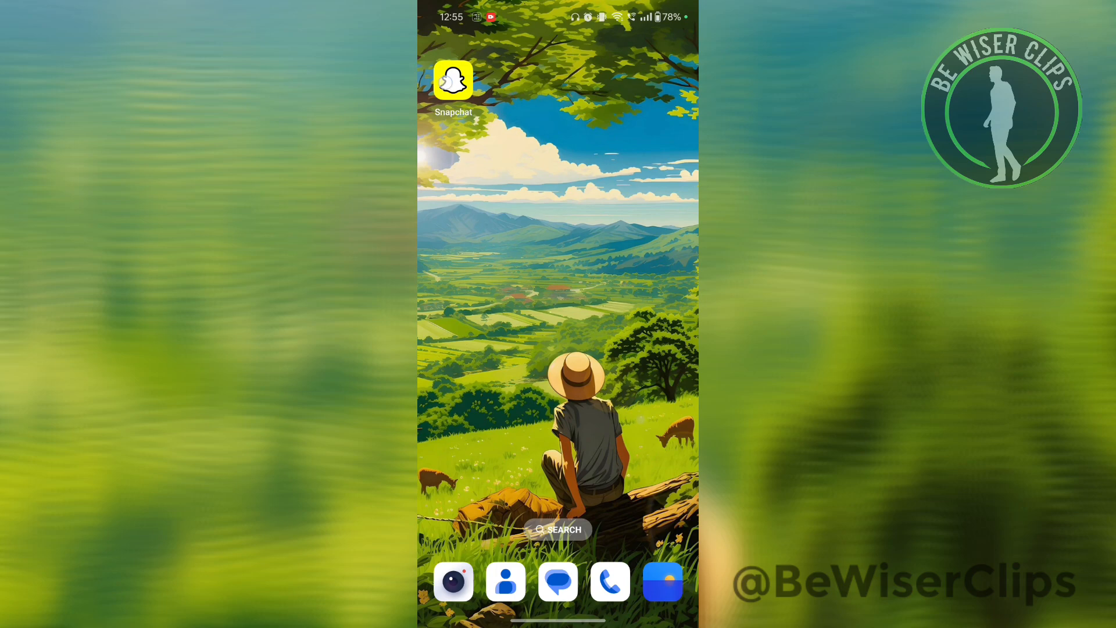
- Launch Snapchat from the home screen to show the Chat list
click(452, 80)
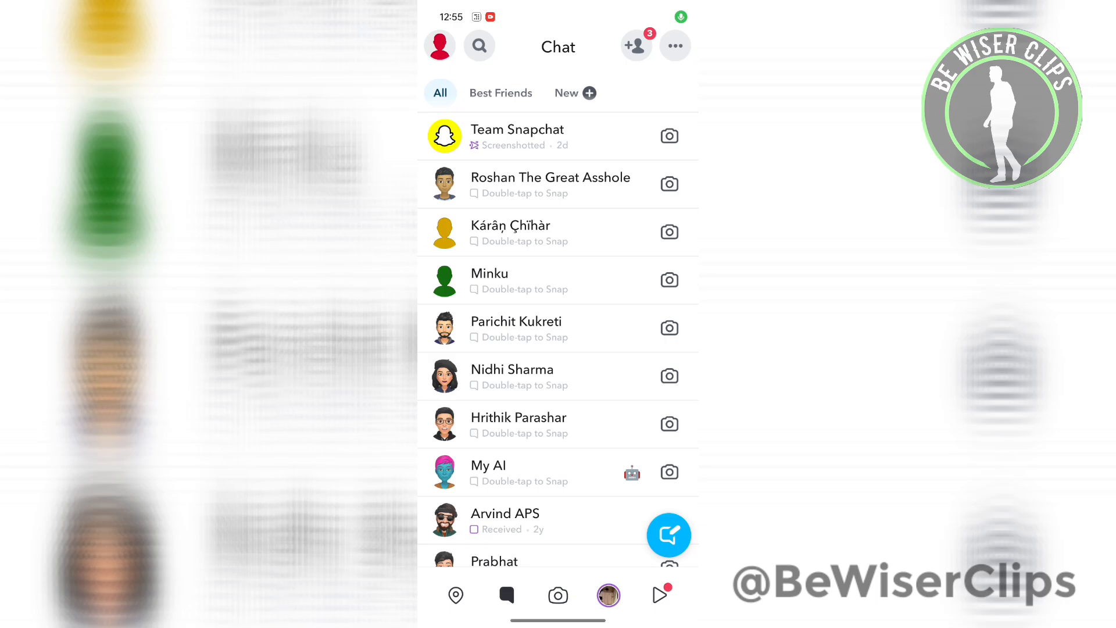
- Reach the account Settings list via the profile page's gear icon
click(440, 45)
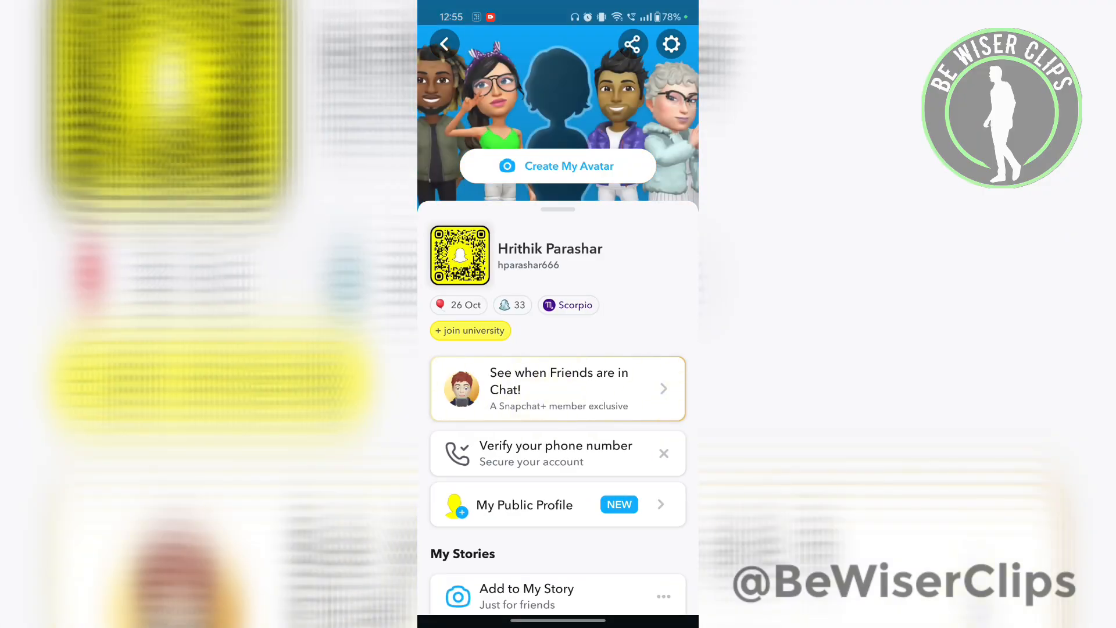
click(670, 43)
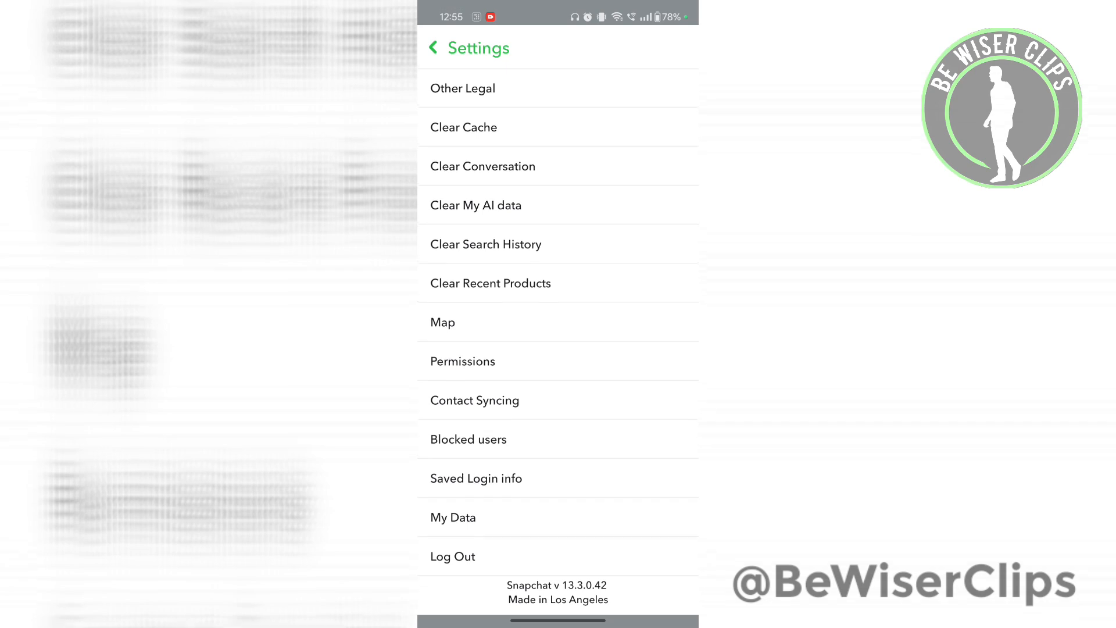